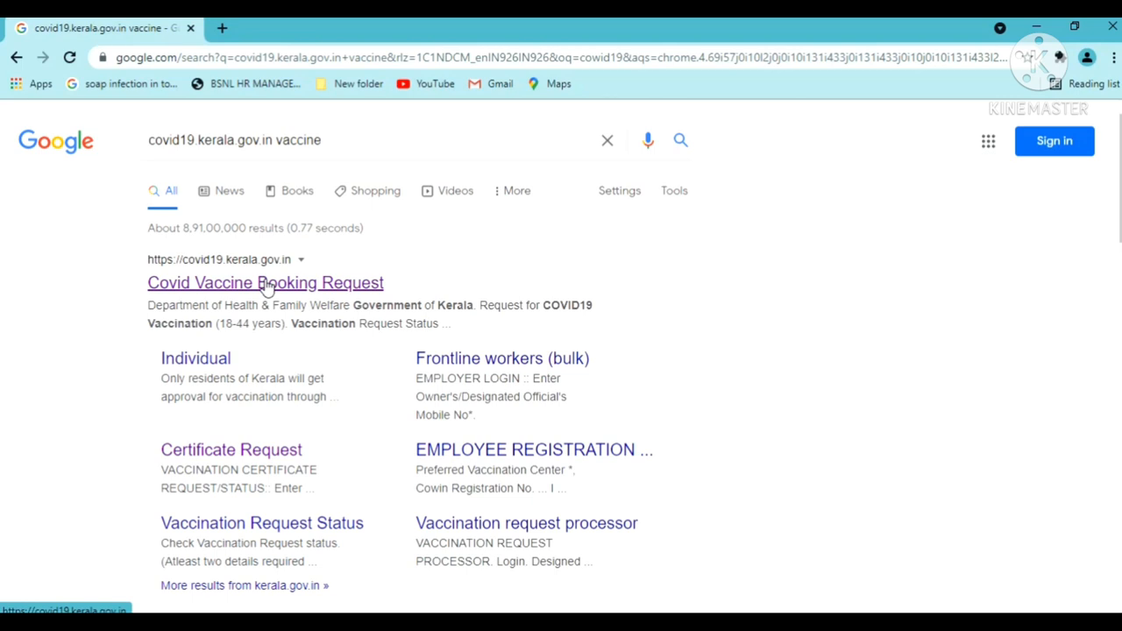
Open the Covid Vaccine Booking Request site from the Google results
click(265, 282)
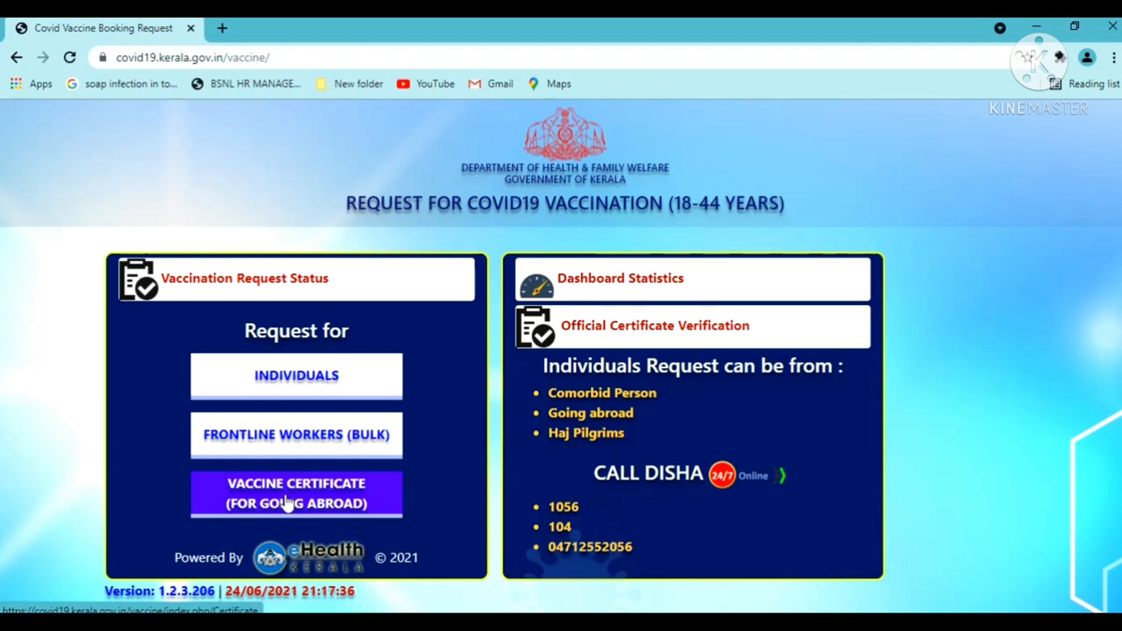
Start a Vaccine Certificate (For Going Abroad) request and dismiss the COWIN disclaimer
click(296, 492)
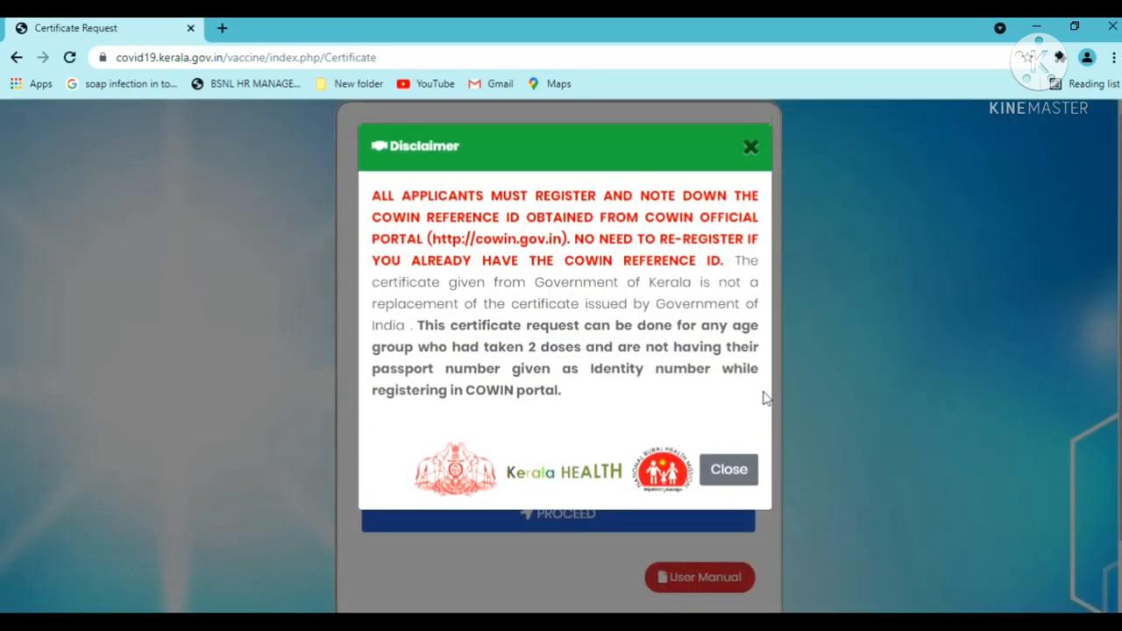
click(729, 470)
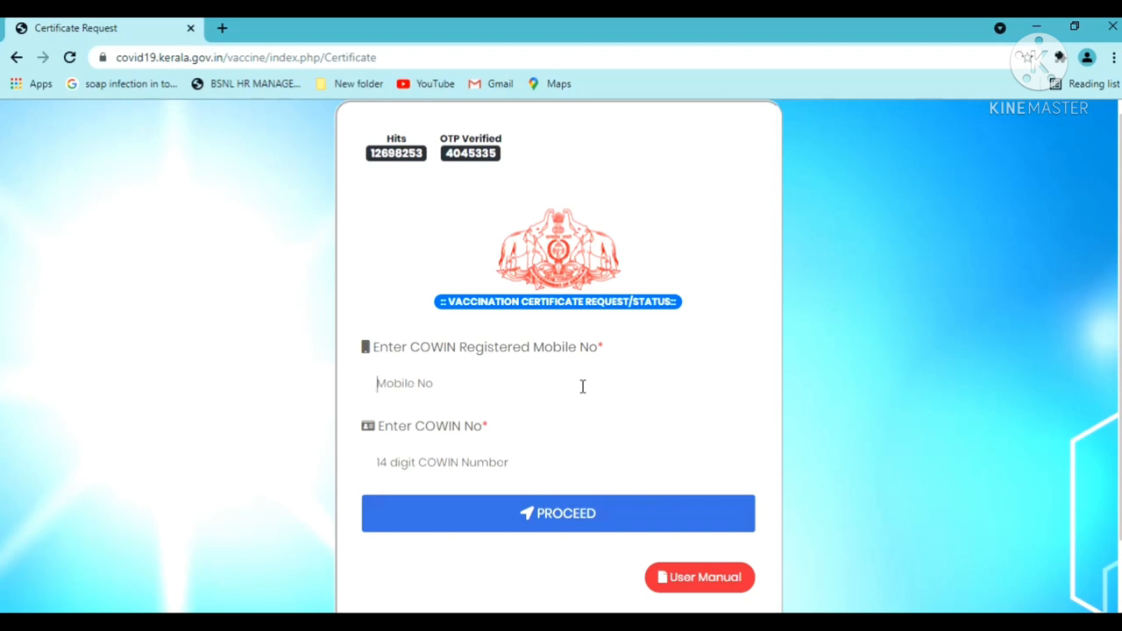
click(557, 512)
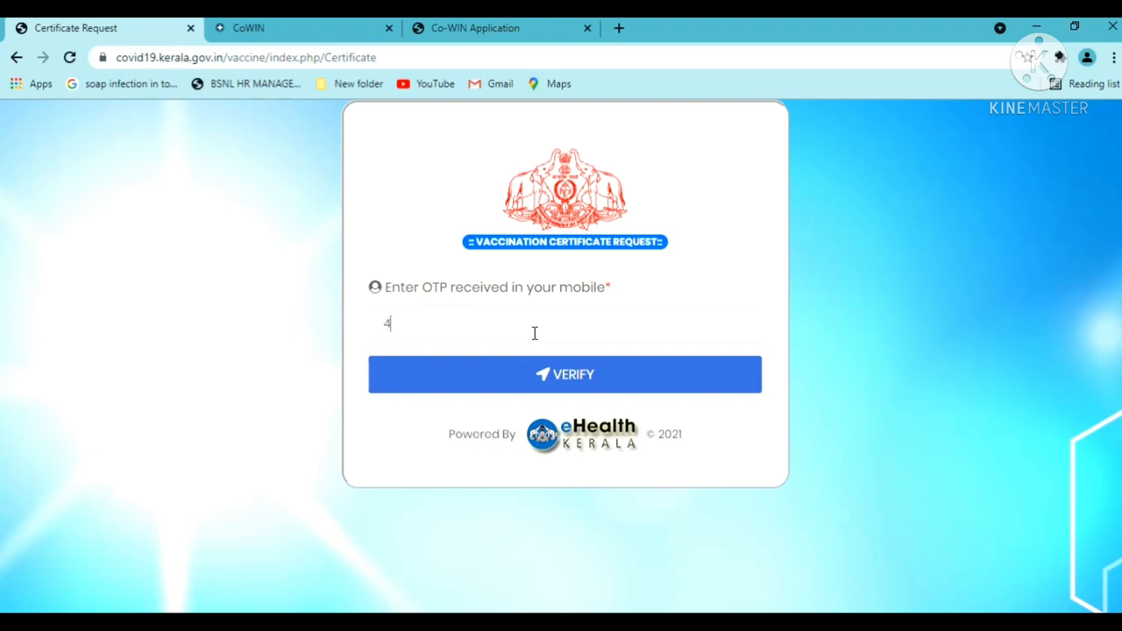
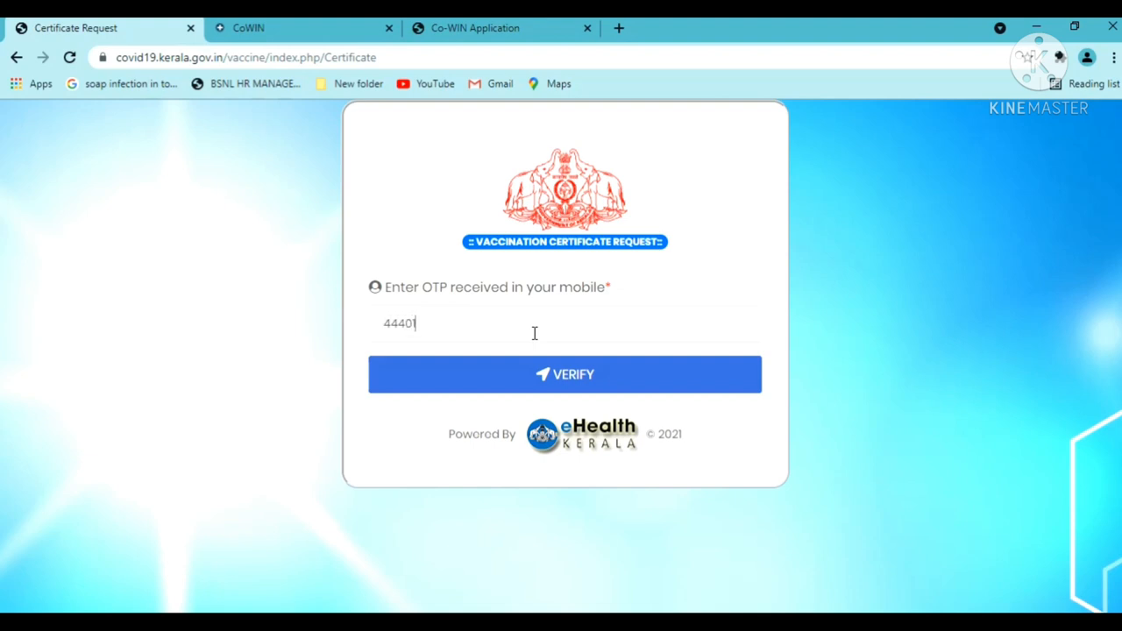
click(564, 375)
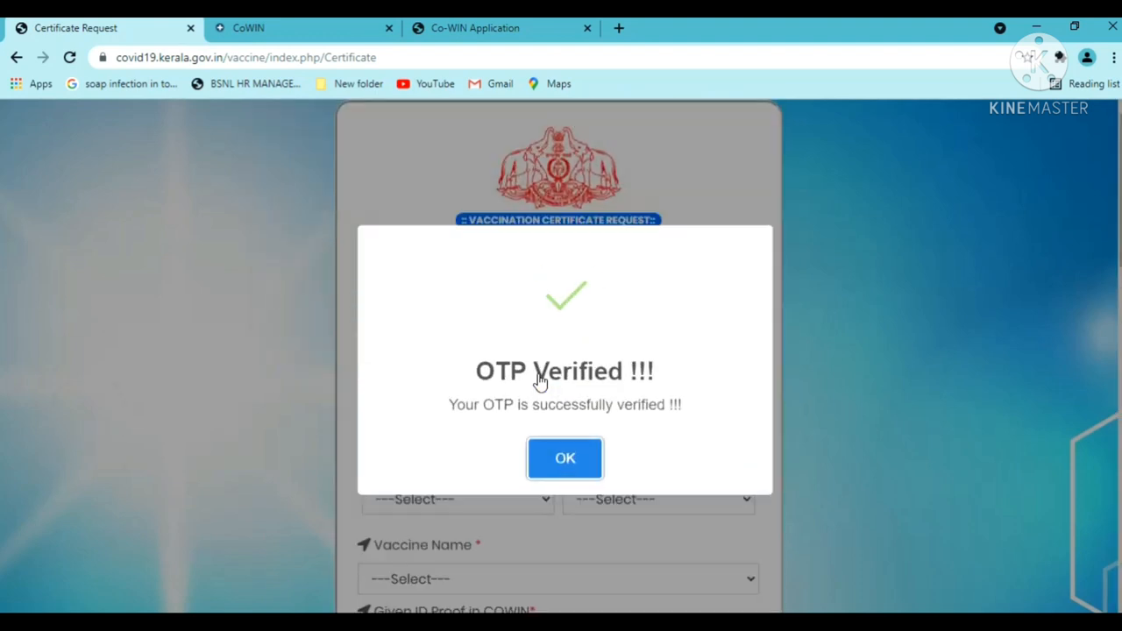
click(564, 458)
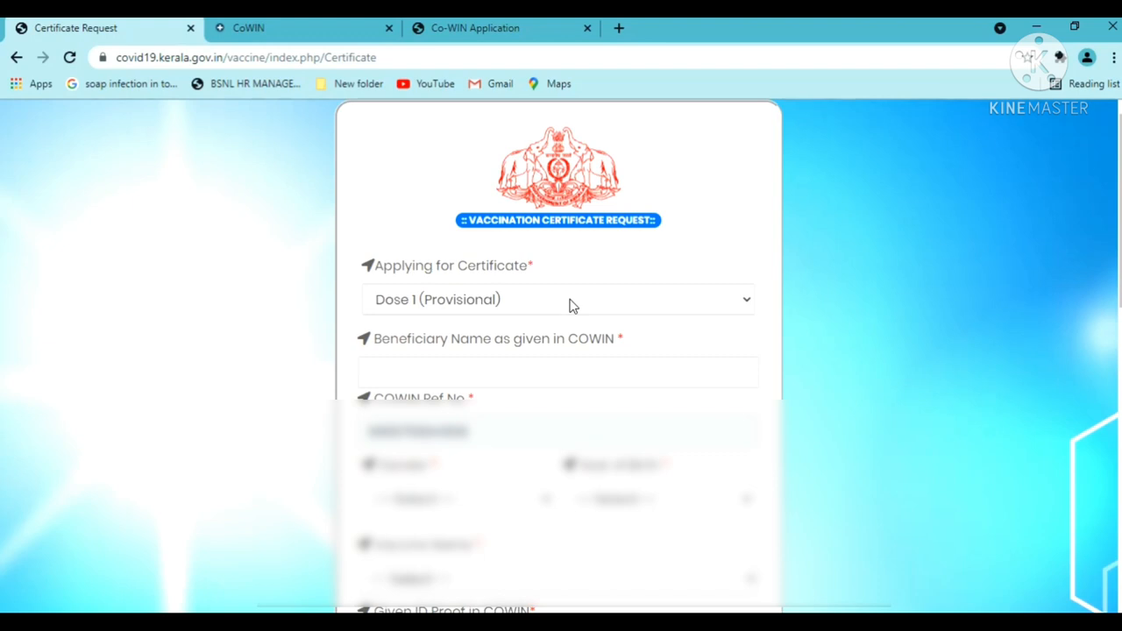
Set 'Applying for Certificate' to Dose 2 (Final)
click(558, 298)
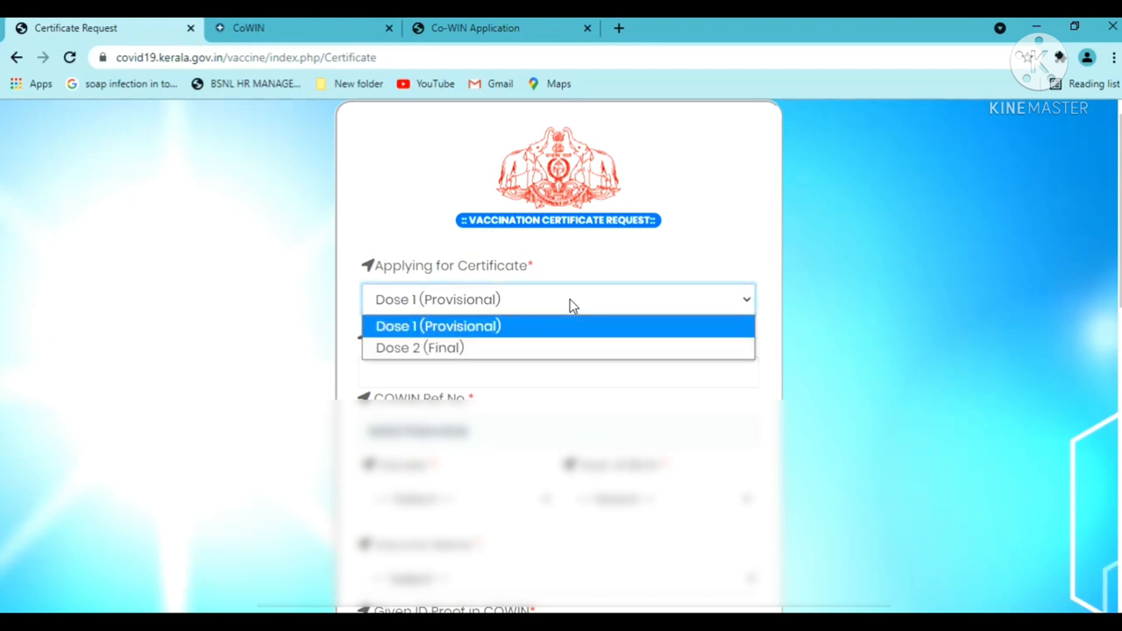
click(419, 348)
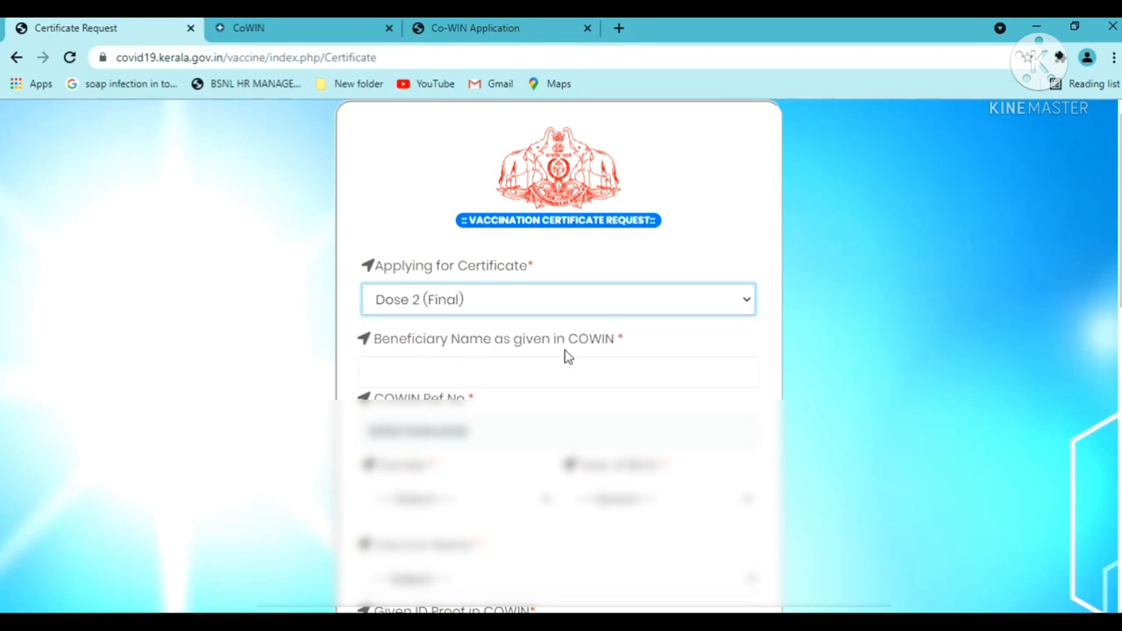
click(557, 372)
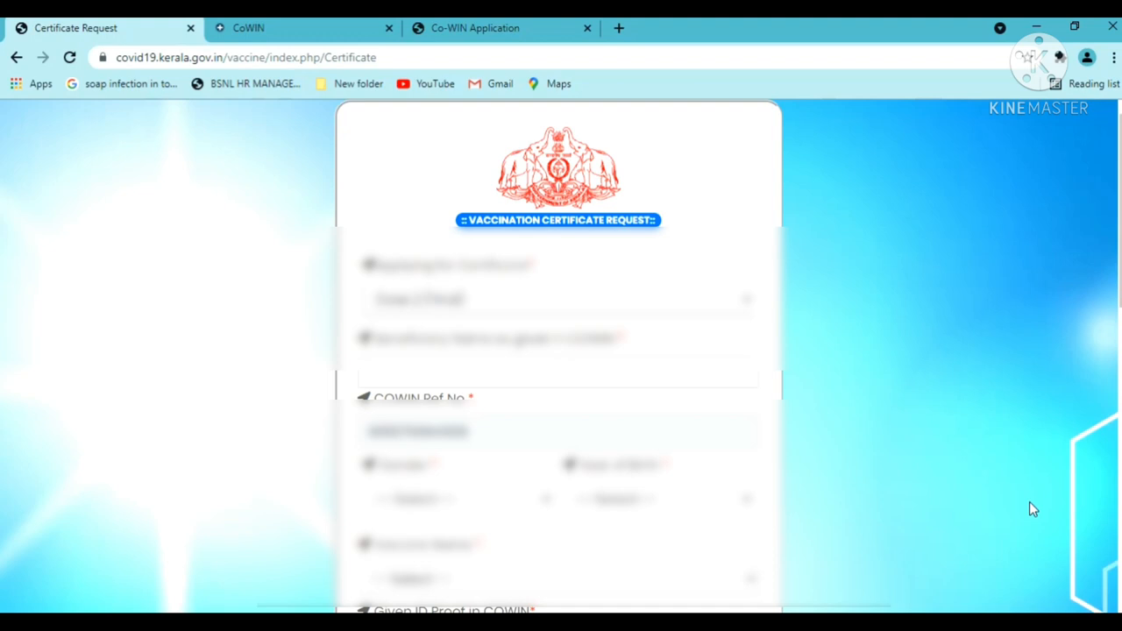
scroll(down, 3)
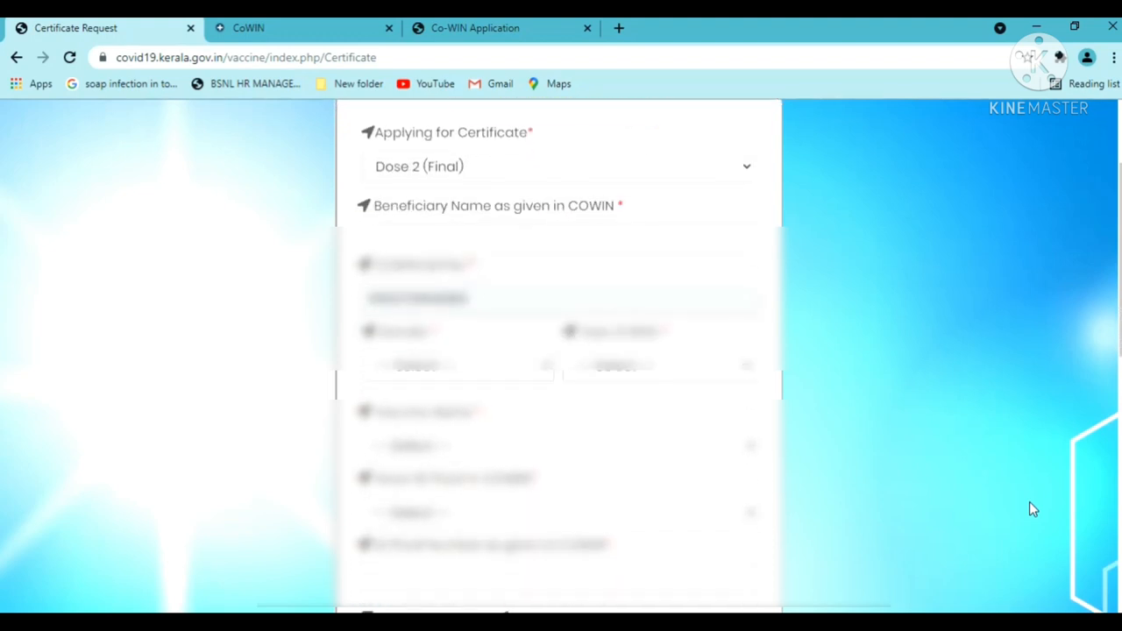
scroll(down, 3)
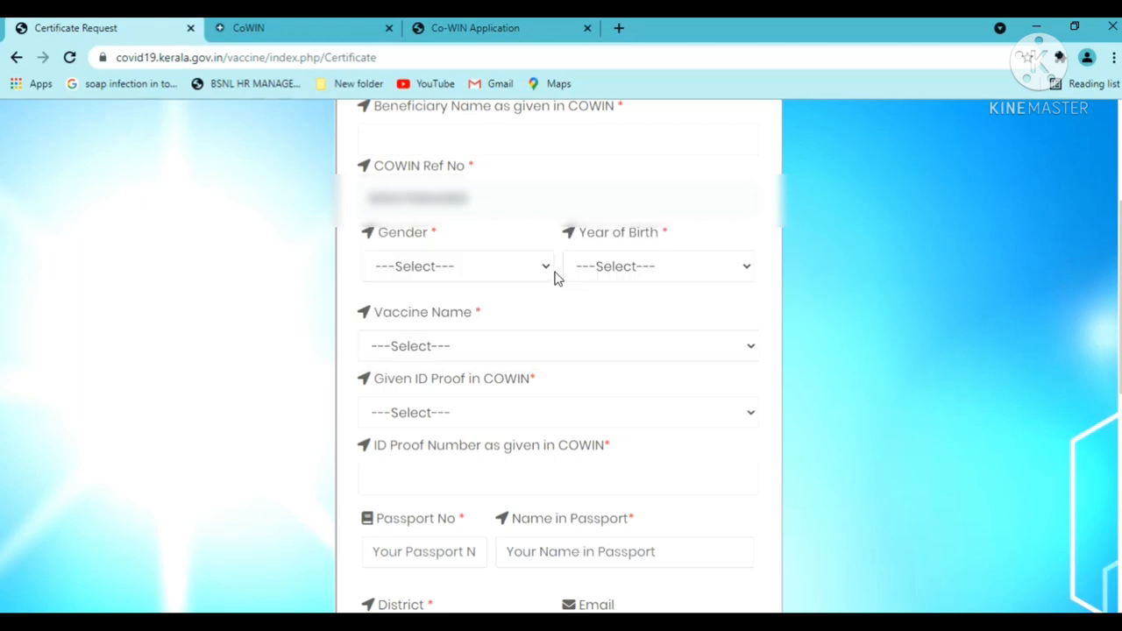
Choose COVISHIELD(Oxford-AstraZeneca) as Vaccine Name and Aadhaar Card as the ID proof given in COWIN
click(457, 266)
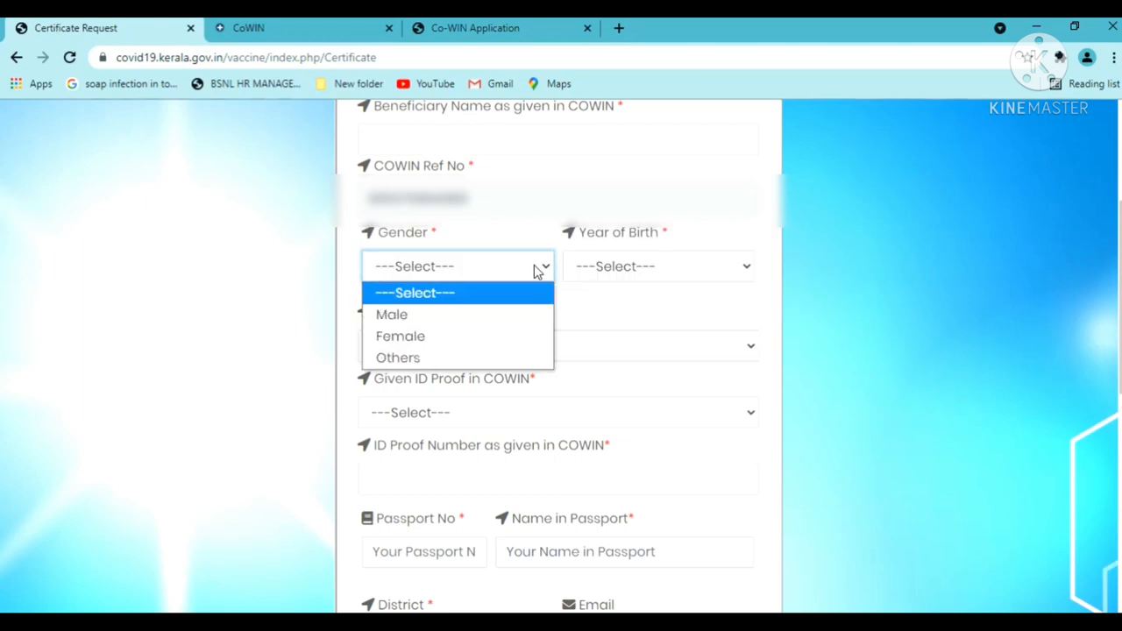
click(657, 266)
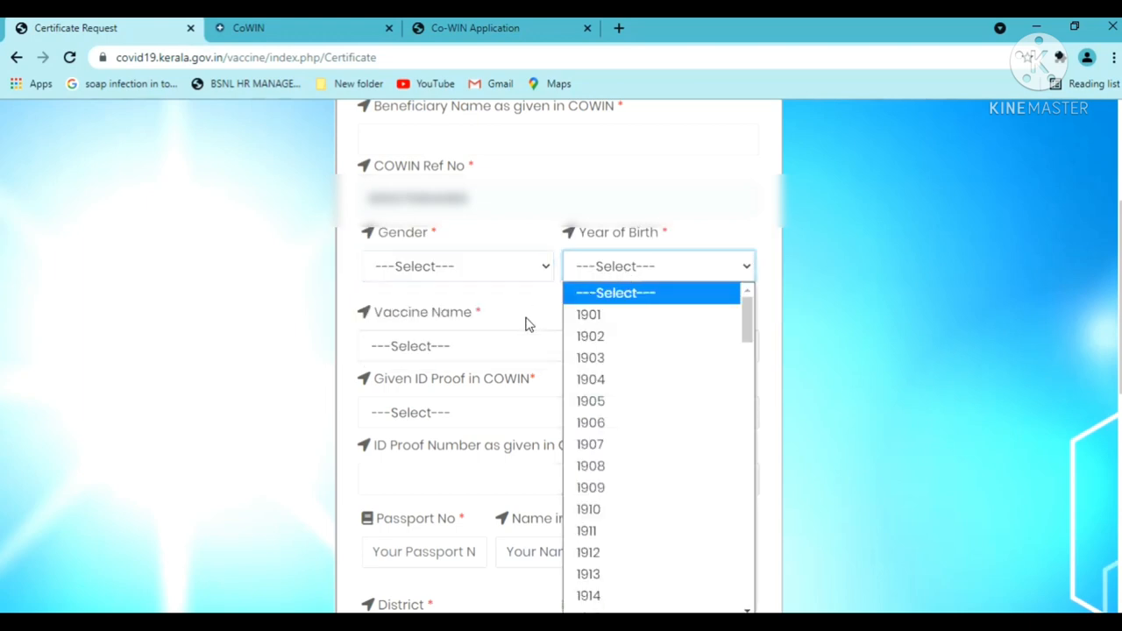
click(557, 345)
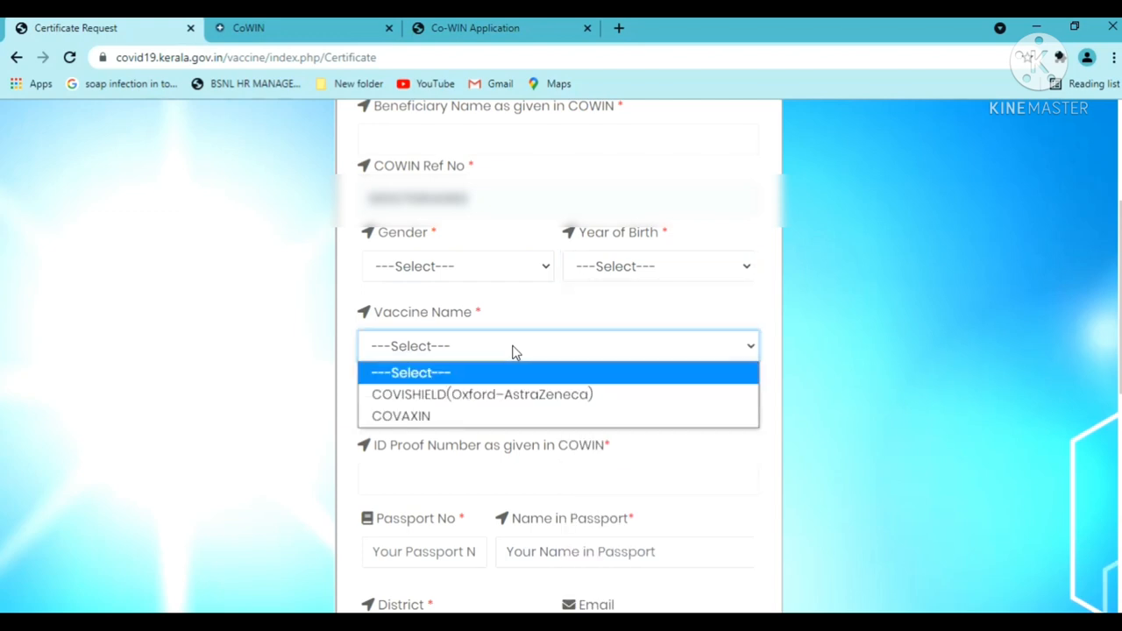
click(480, 392)
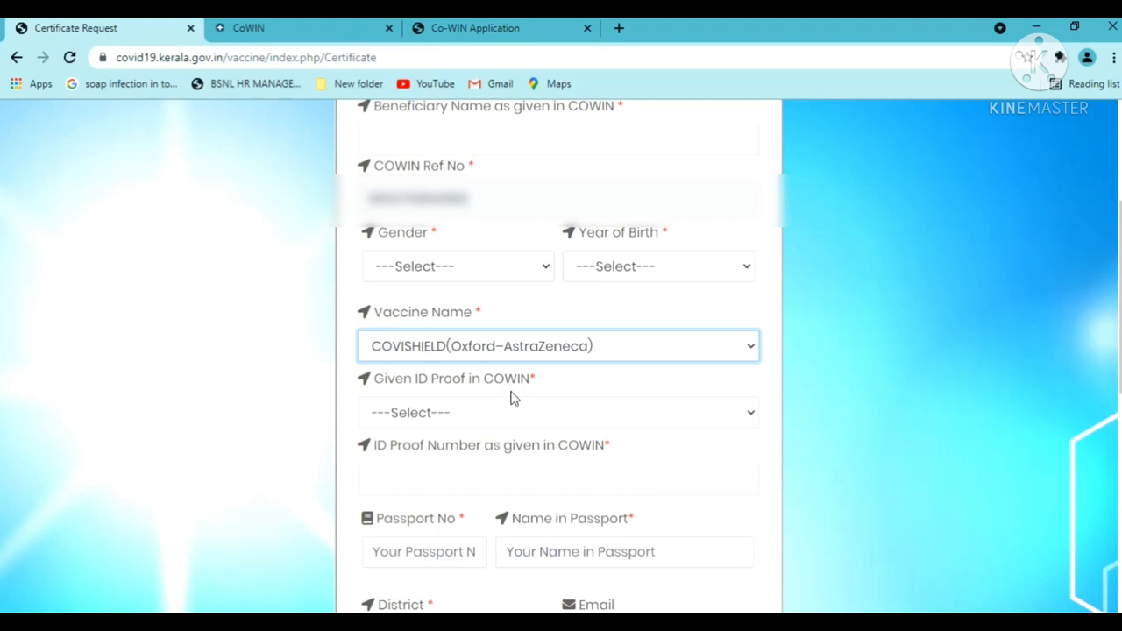
click(557, 412)
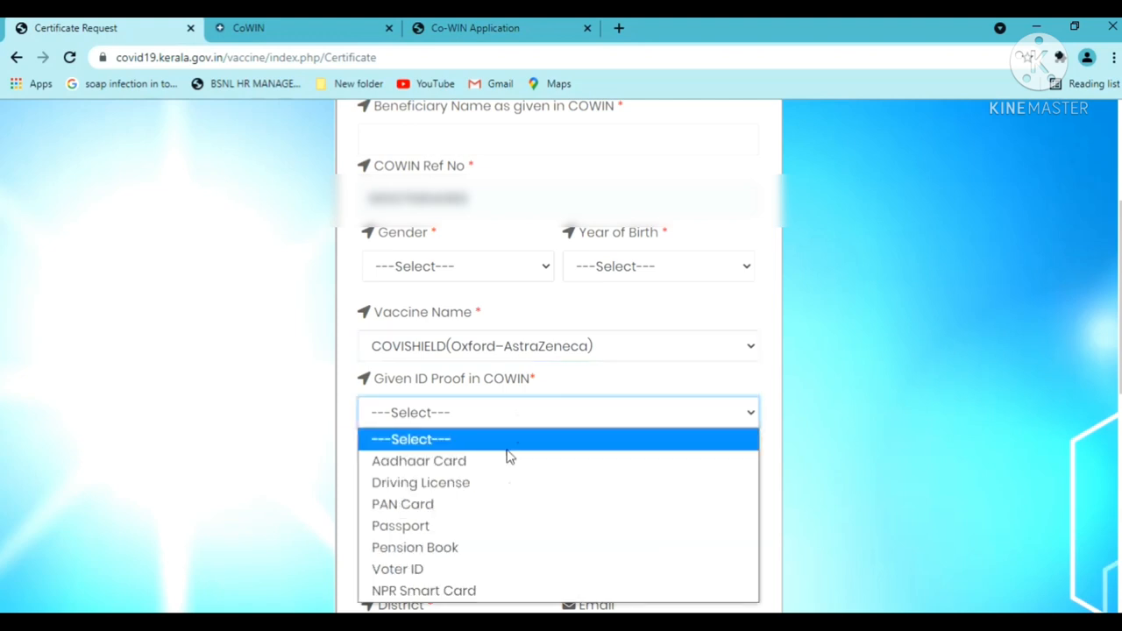
click(419, 460)
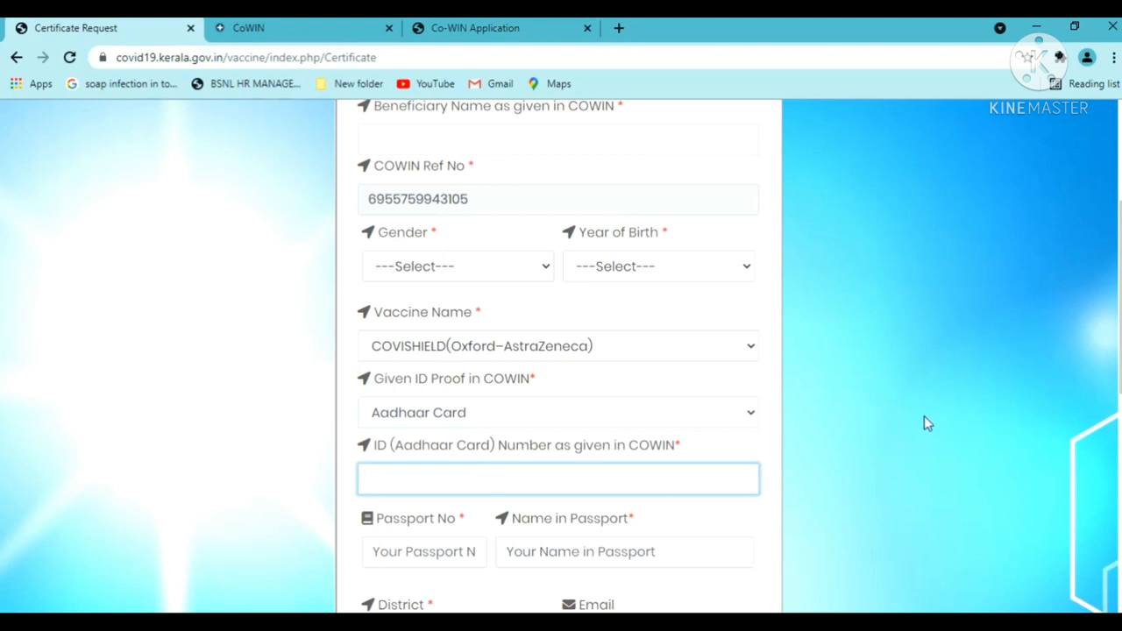
scroll(down, 3)
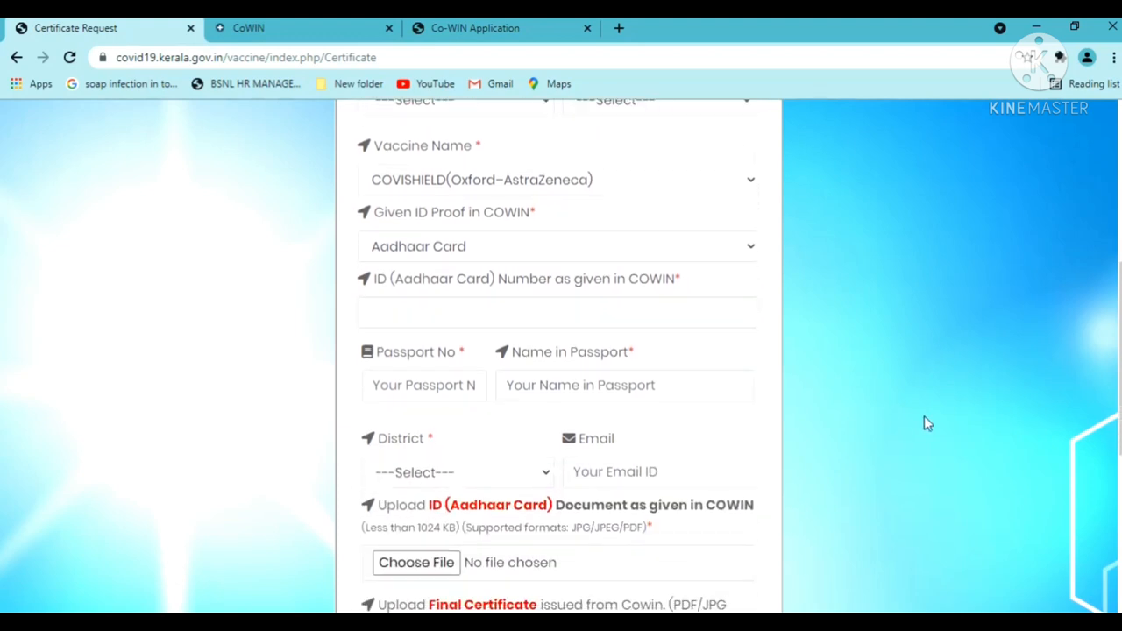
scroll(down, 3)
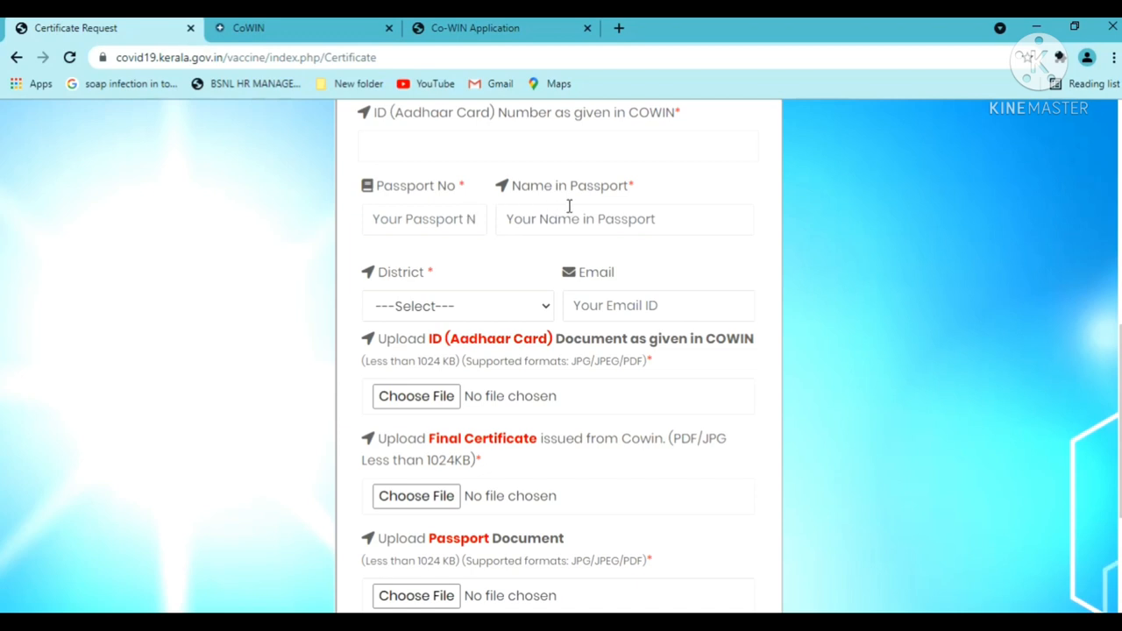
mouse_move(494, 314)
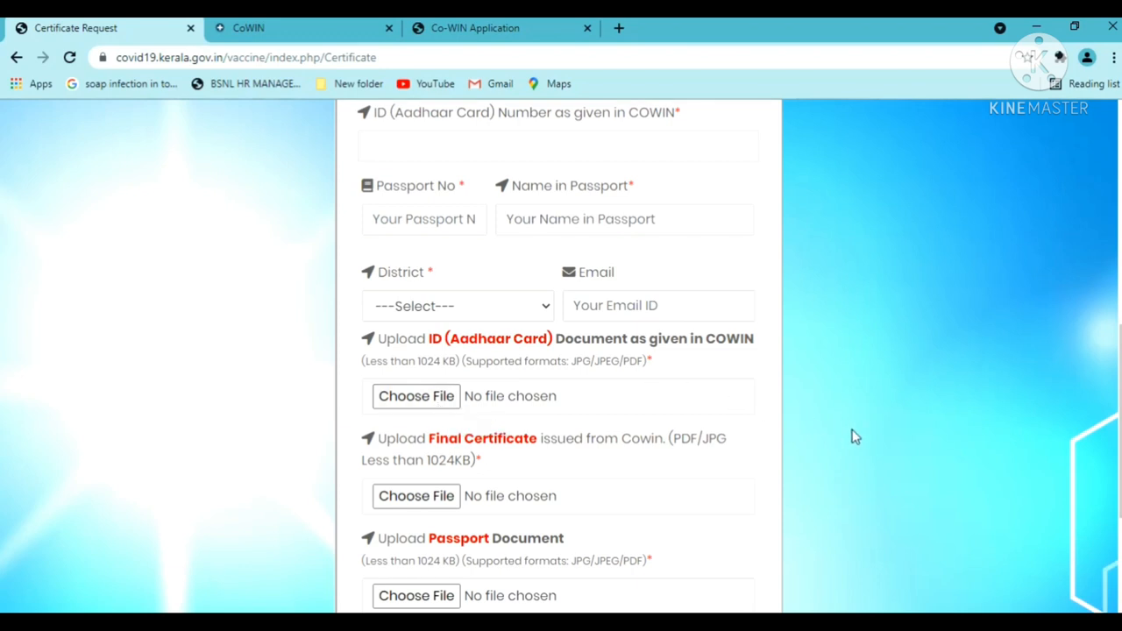
scroll(down, 3)
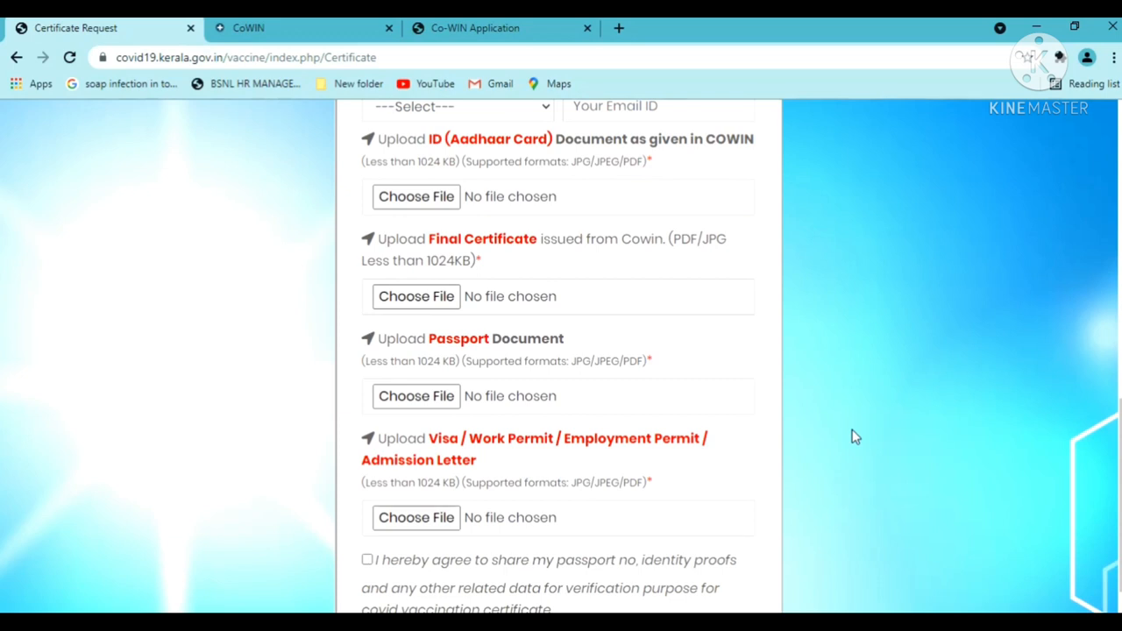
scroll(down, 3)
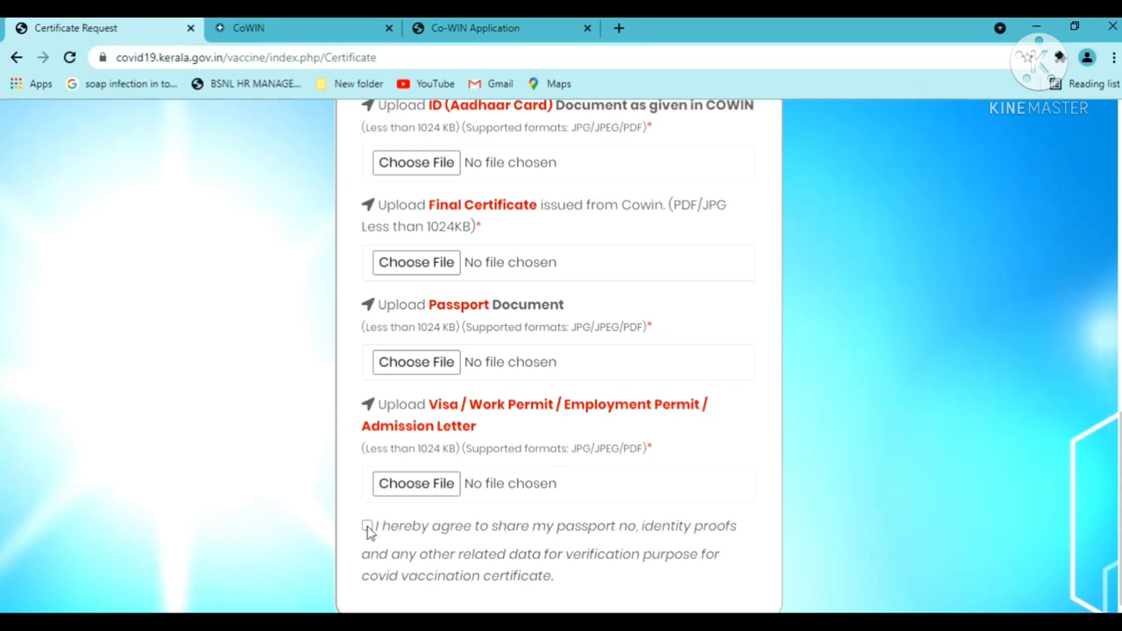
Tick the consent to share passport number and identity data, reaching the SUBMIT button
click(368, 526)
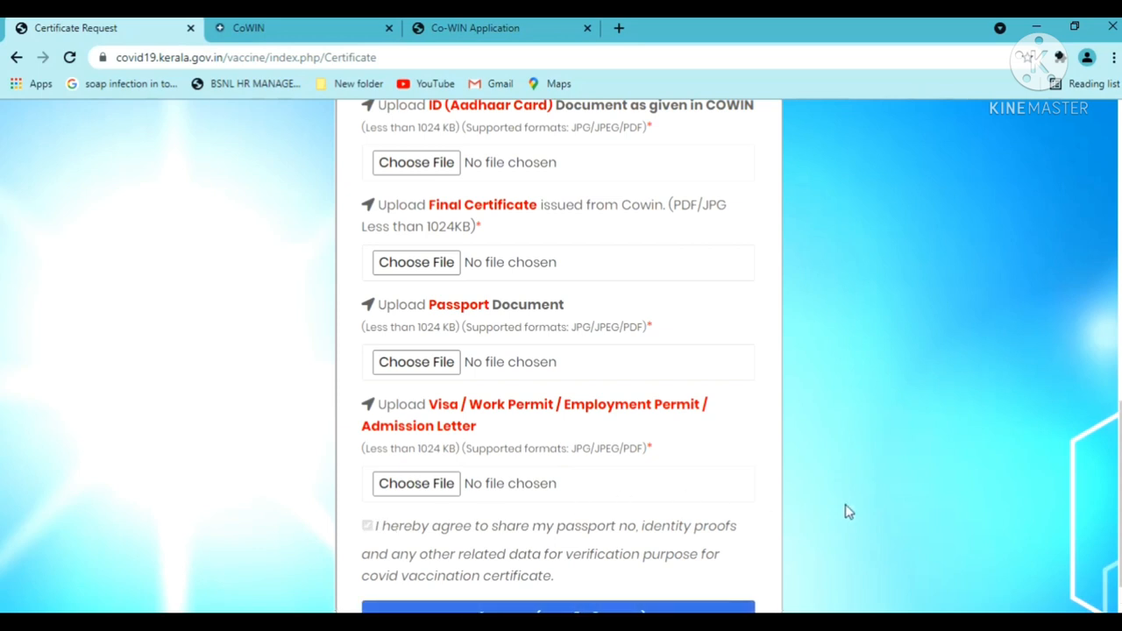
scroll(down, 3)
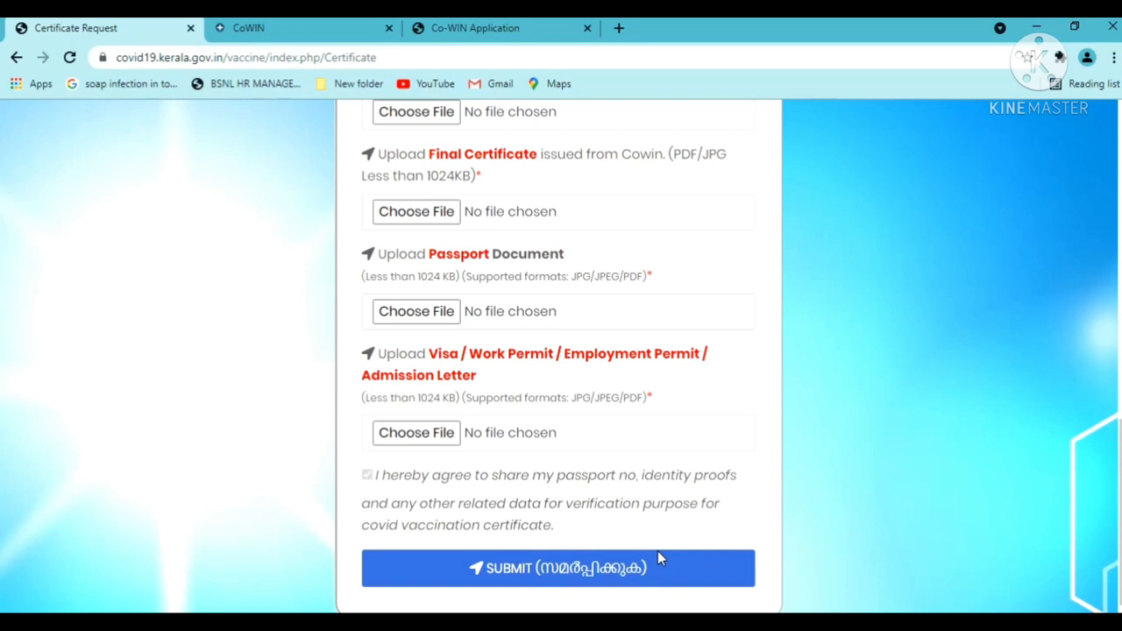
mouse_move(1060, 253)
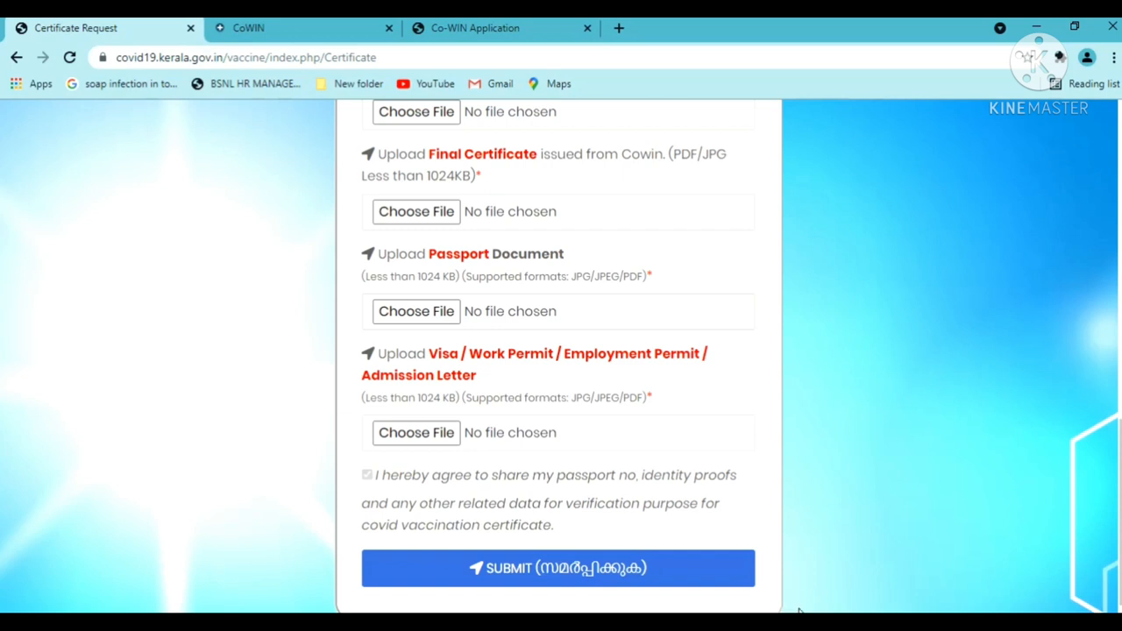
mouse_move(778, 586)
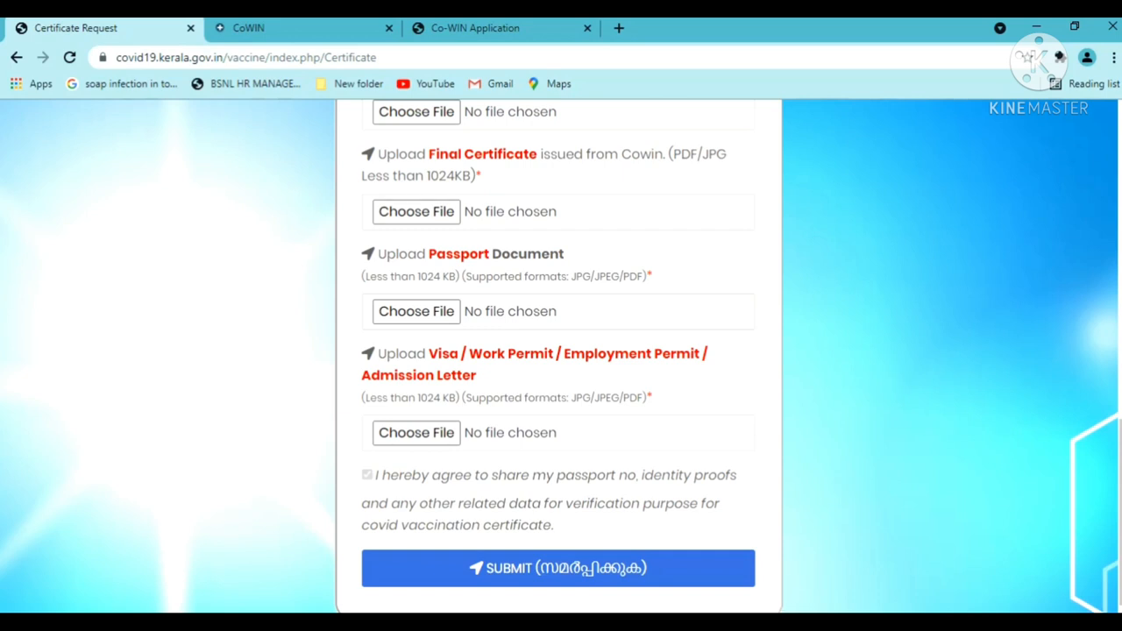
mouse_move(779, 584)
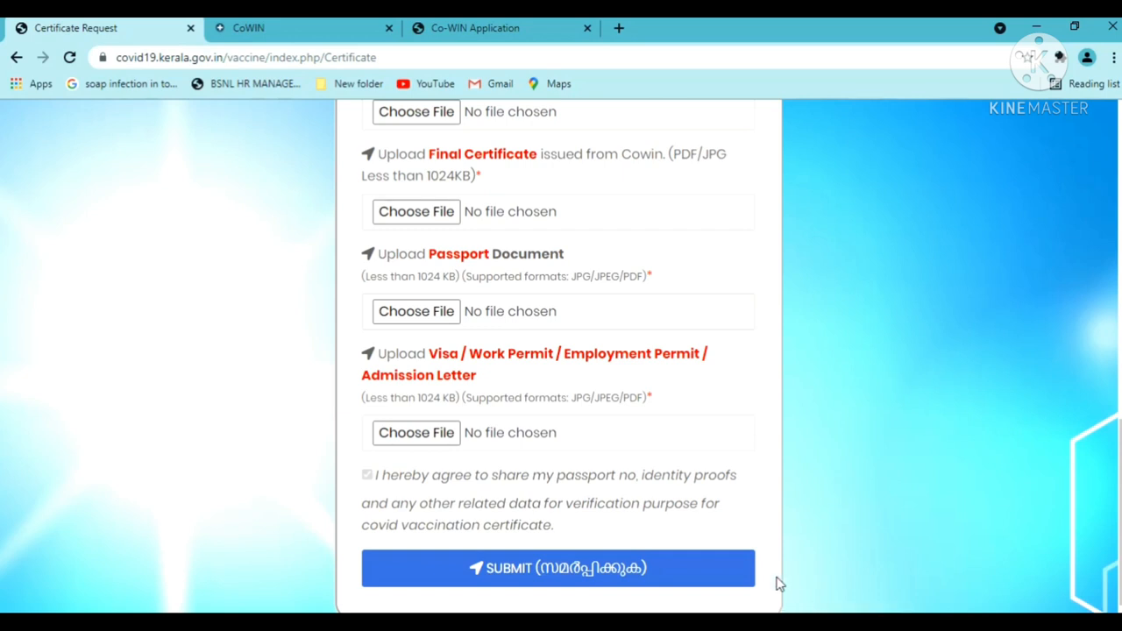